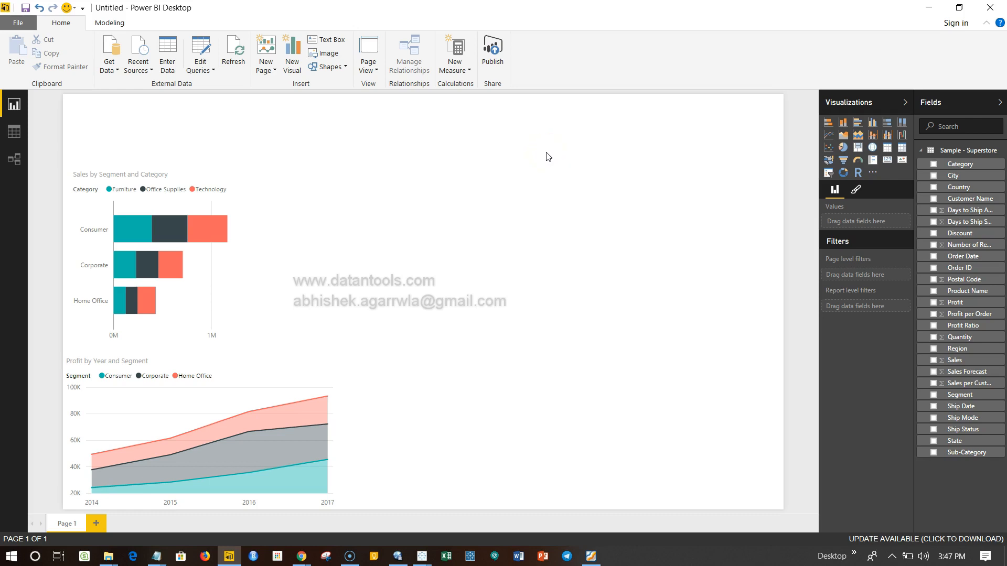
pyautogui.moveTo(649, 173)
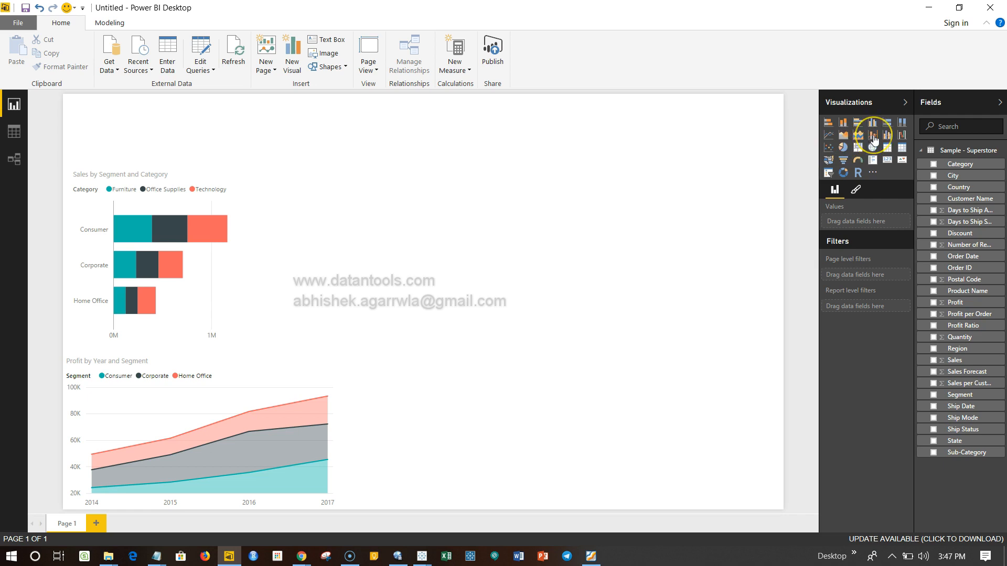
pyautogui.moveTo(875, 139)
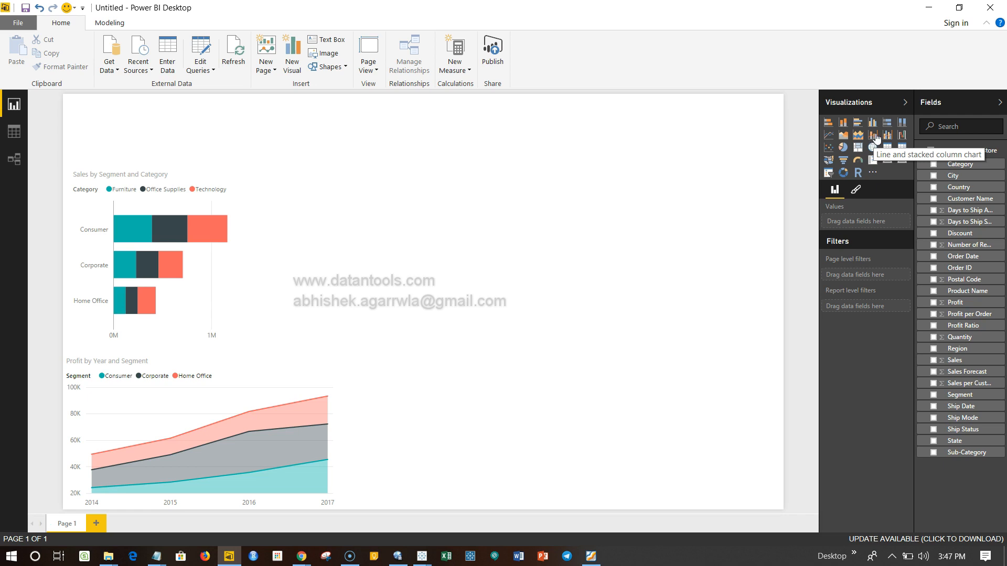
# Add a line and stacked column chart with Order Date on its shared axis.
pyautogui.click(874, 140)
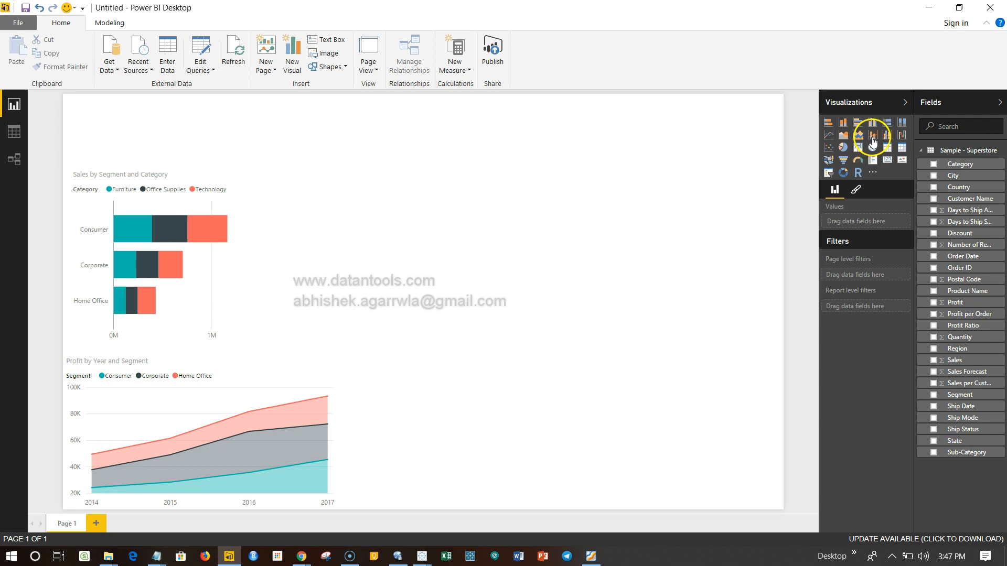
pyautogui.click(872, 135)
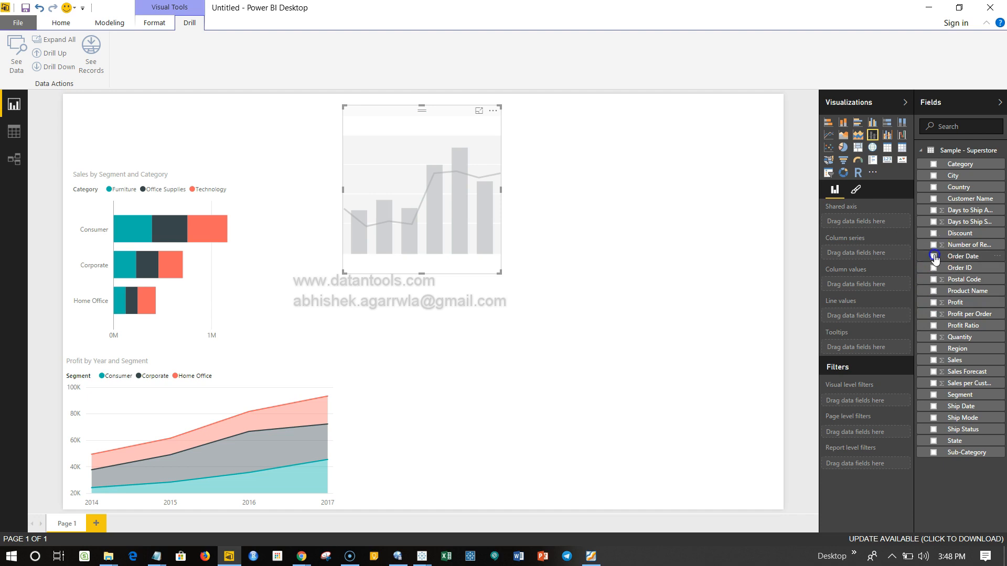
pyautogui.click(932, 256)
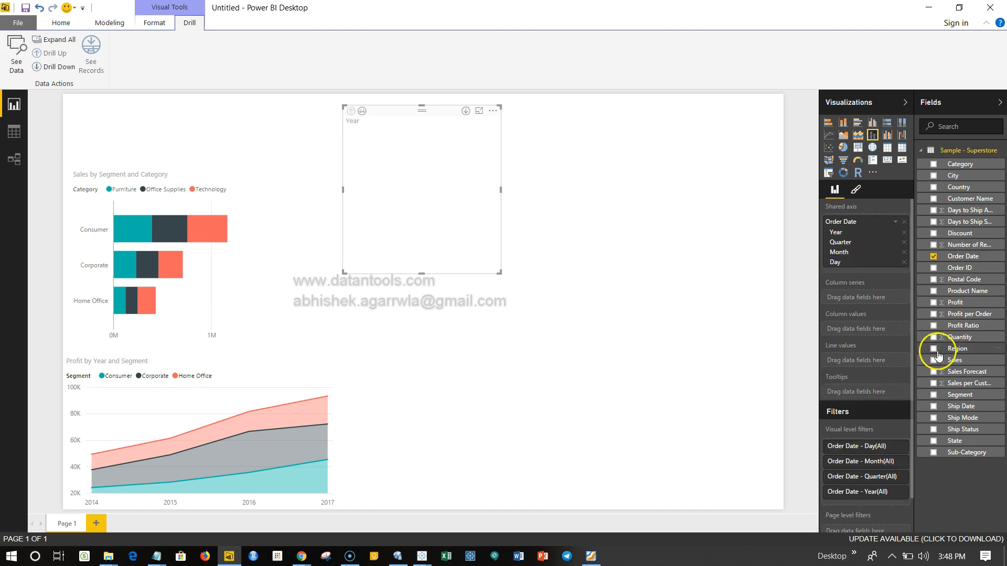
# Add Sales as the chart's column values, showing columns for 2014 through 2017.
pyautogui.click(934, 360)
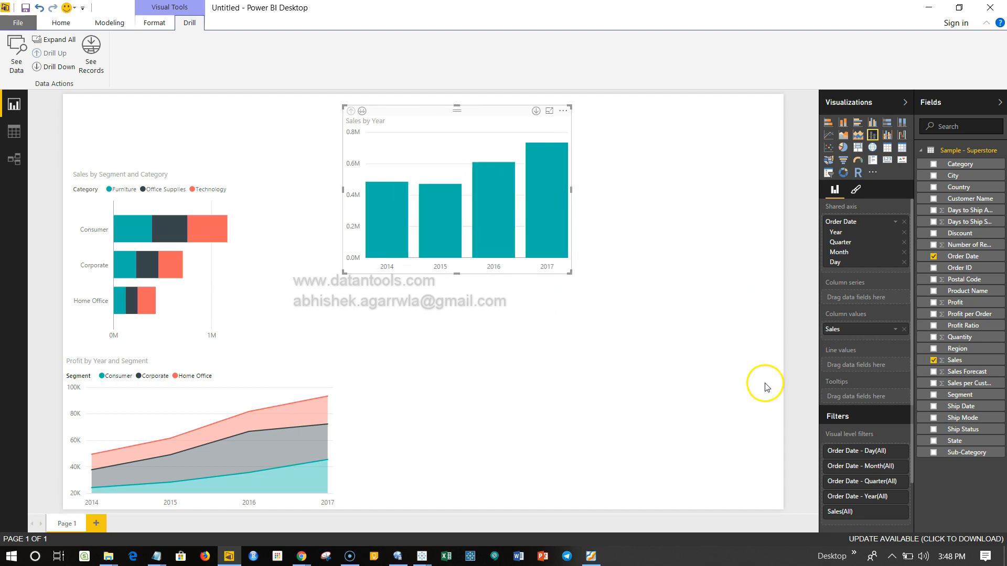
pyautogui.moveTo(847, 355)
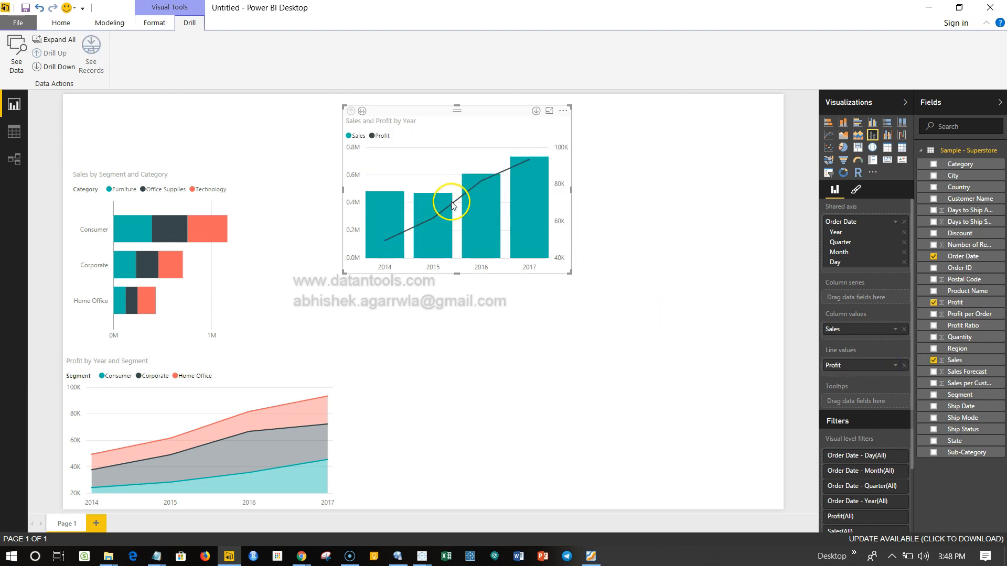
pyautogui.moveTo(481, 209)
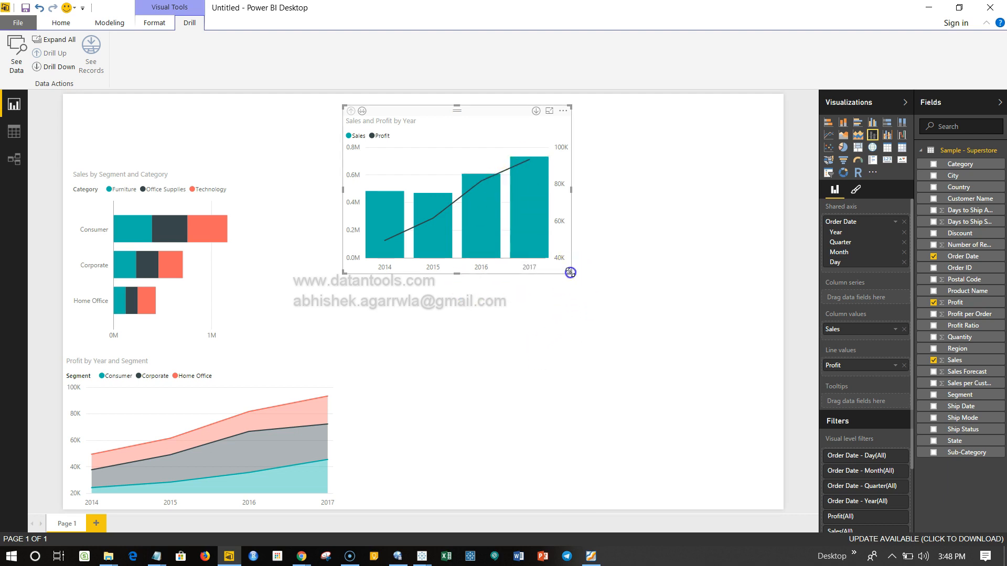
# Resize the 'Sales and Profit by Year' chart larger by dragging its corner.
pyautogui.moveTo(570, 273); pyautogui.dragTo(636, 311)
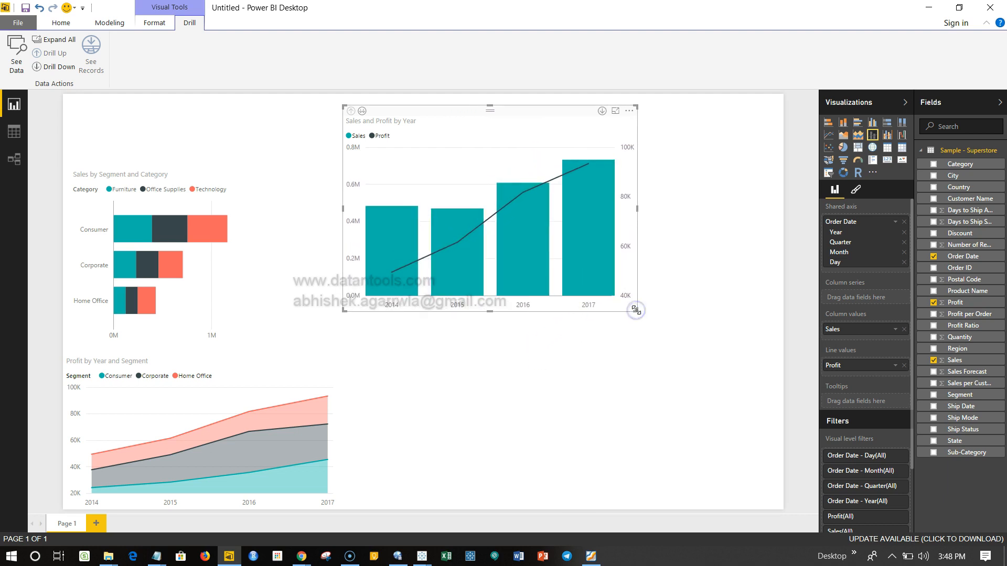
pyautogui.moveTo(392, 309)
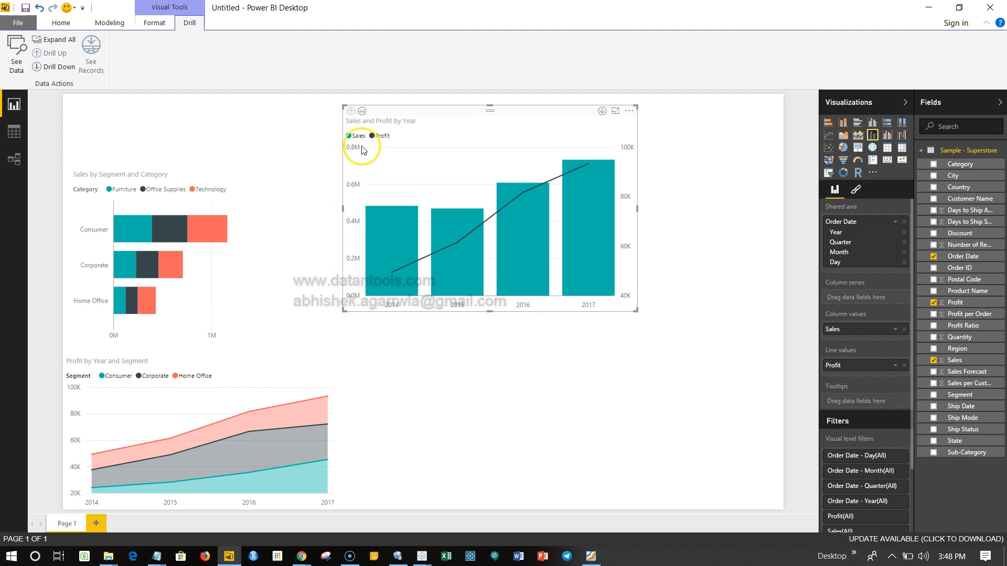
pyautogui.moveTo(354, 196)
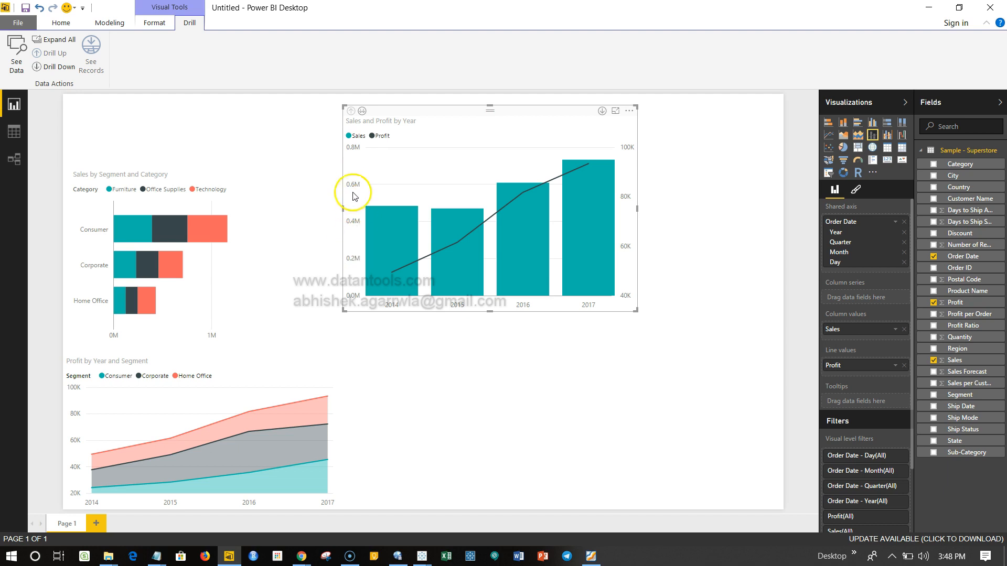
pyautogui.moveTo(628, 171)
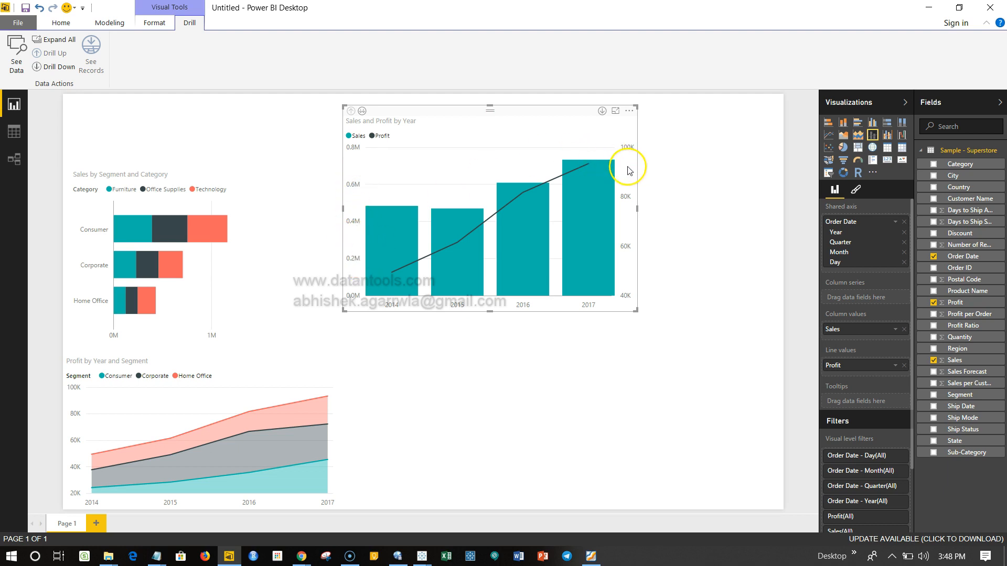
pyautogui.moveTo(583, 162)
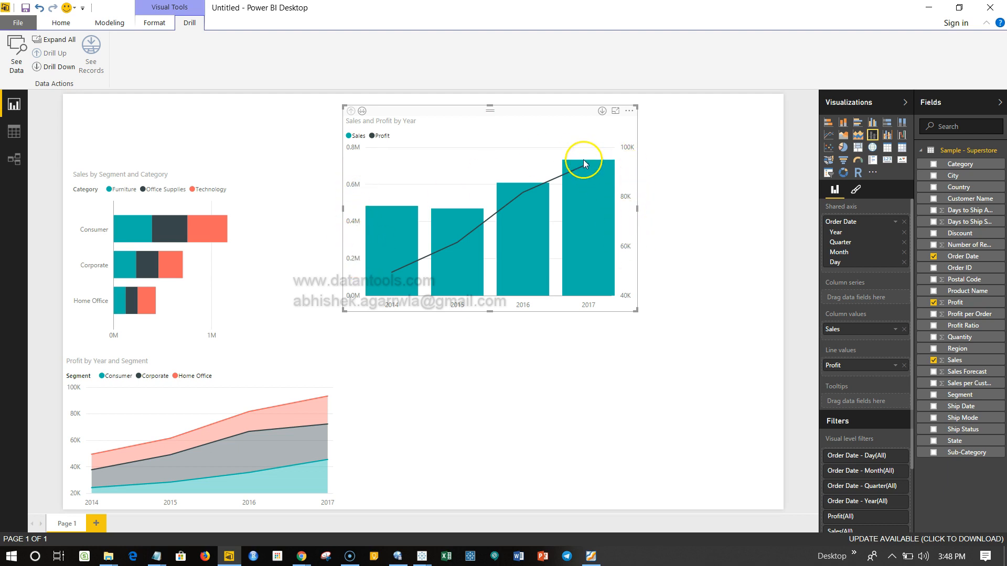
pyautogui.moveTo(591, 165)
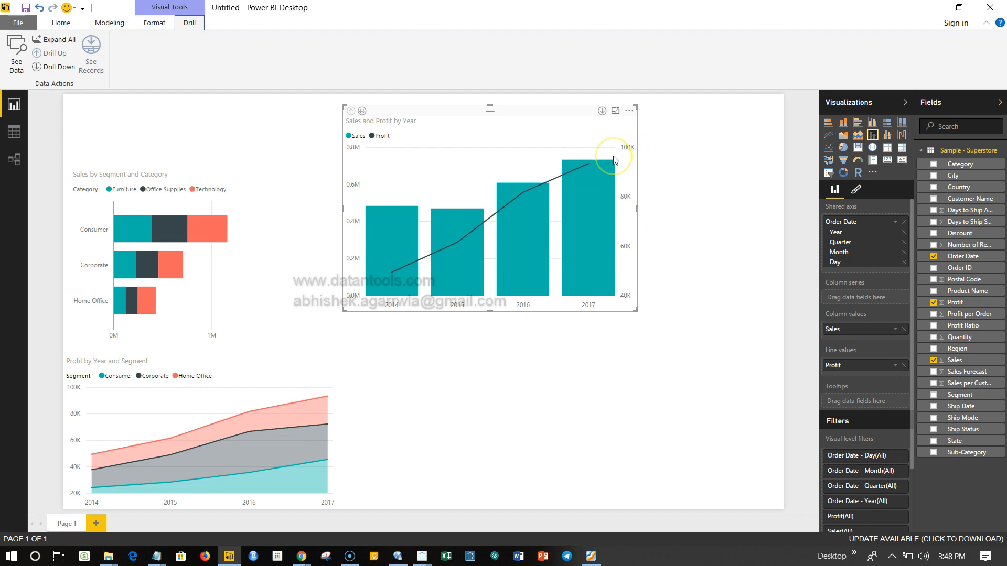
pyautogui.moveTo(356, 239)
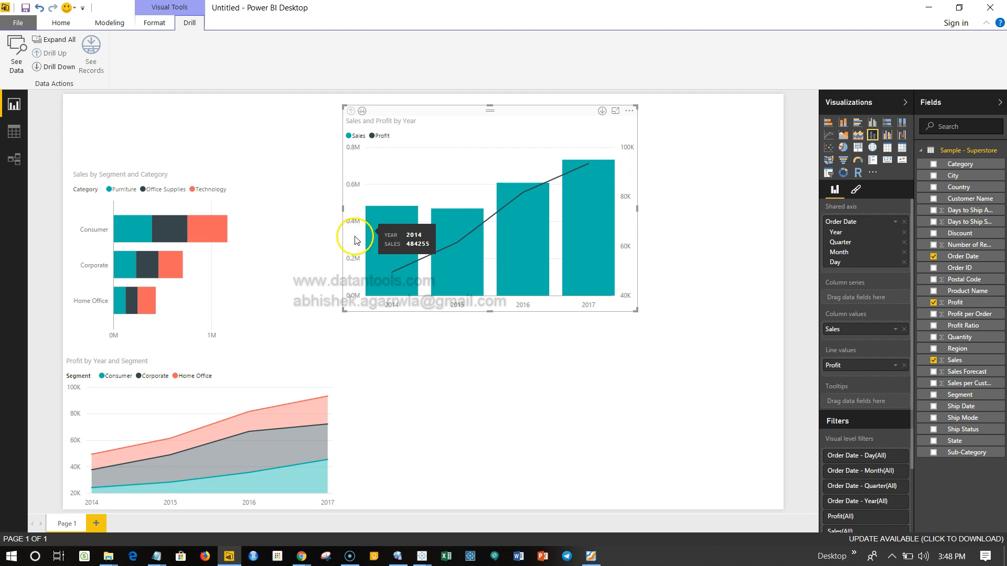
pyautogui.moveTo(630, 151)
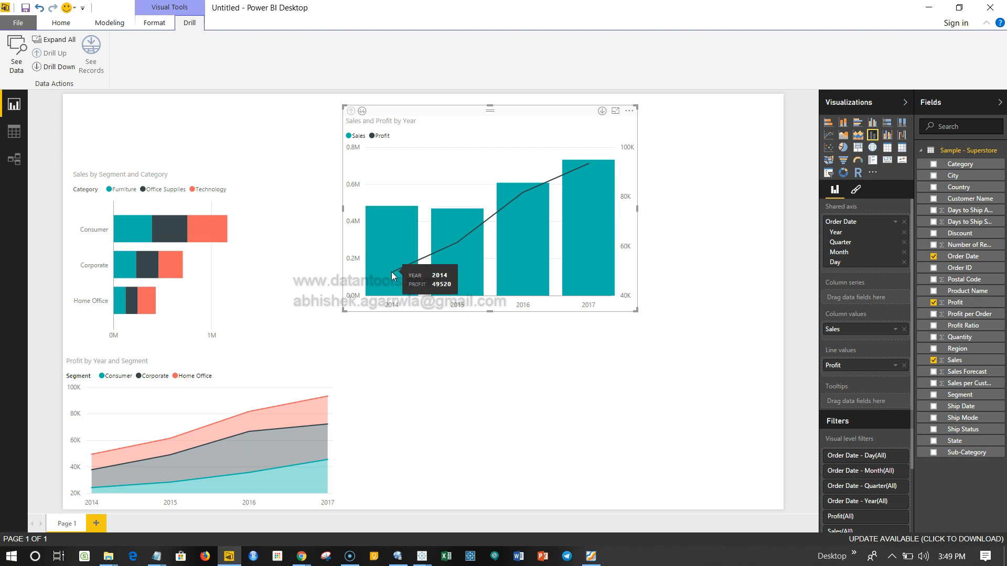
pyautogui.moveTo(465, 246)
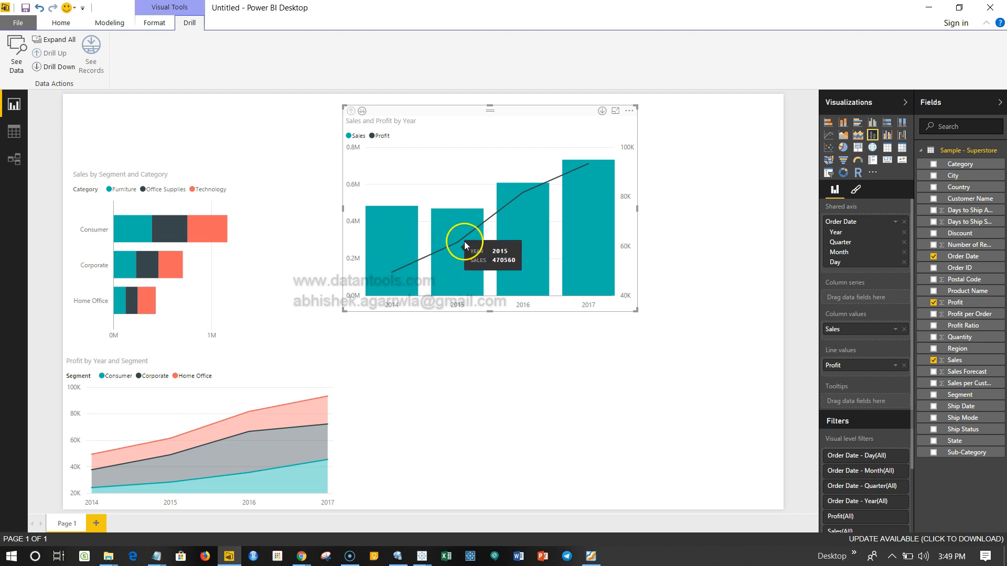
pyautogui.moveTo(569, 176)
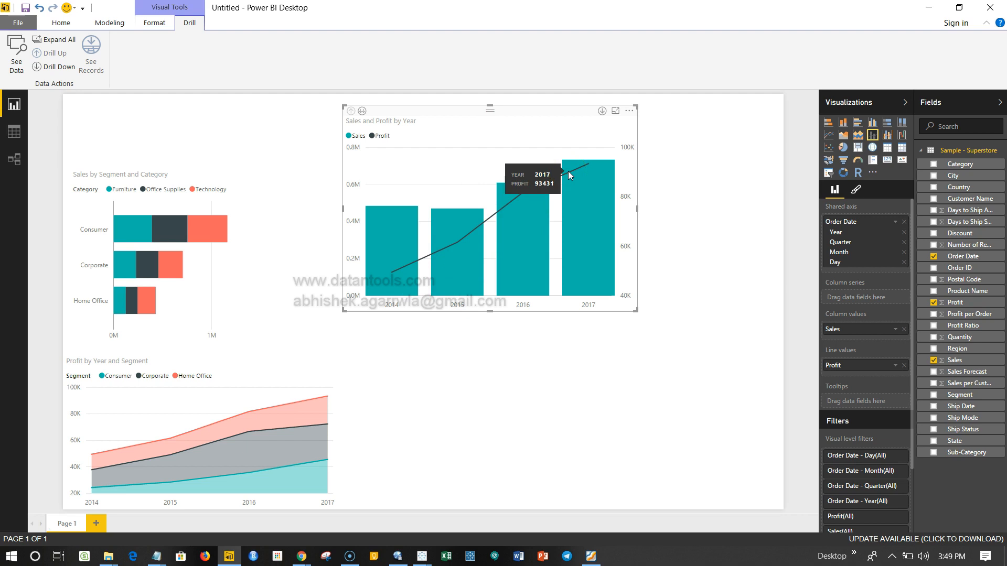
pyautogui.moveTo(542, 236)
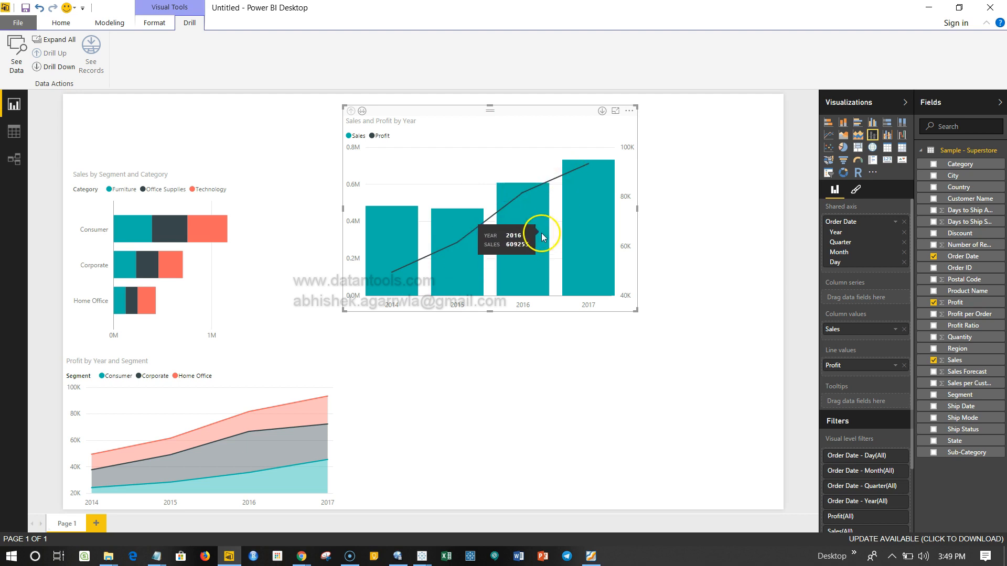
pyautogui.moveTo(614, 192)
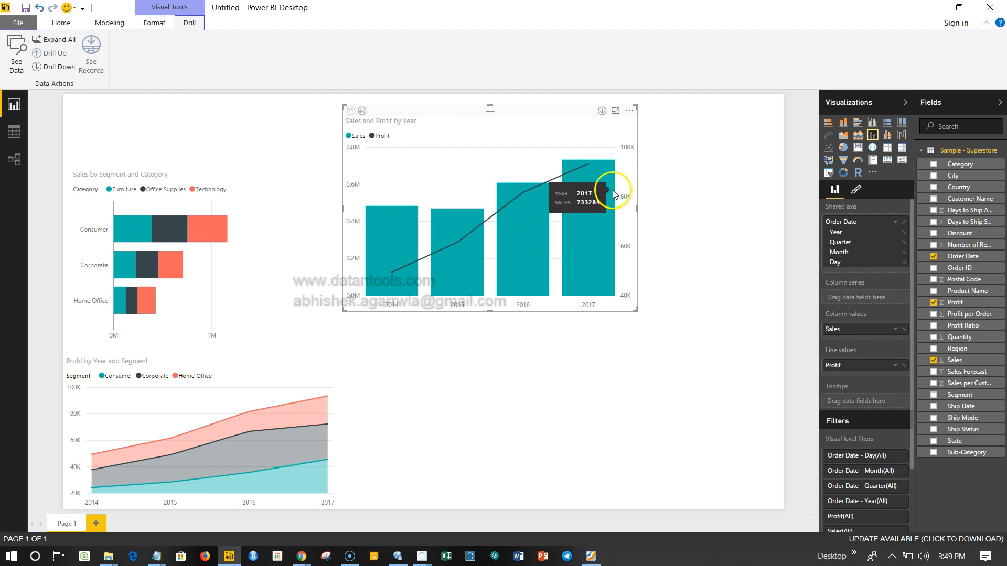
pyautogui.moveTo(616, 194)
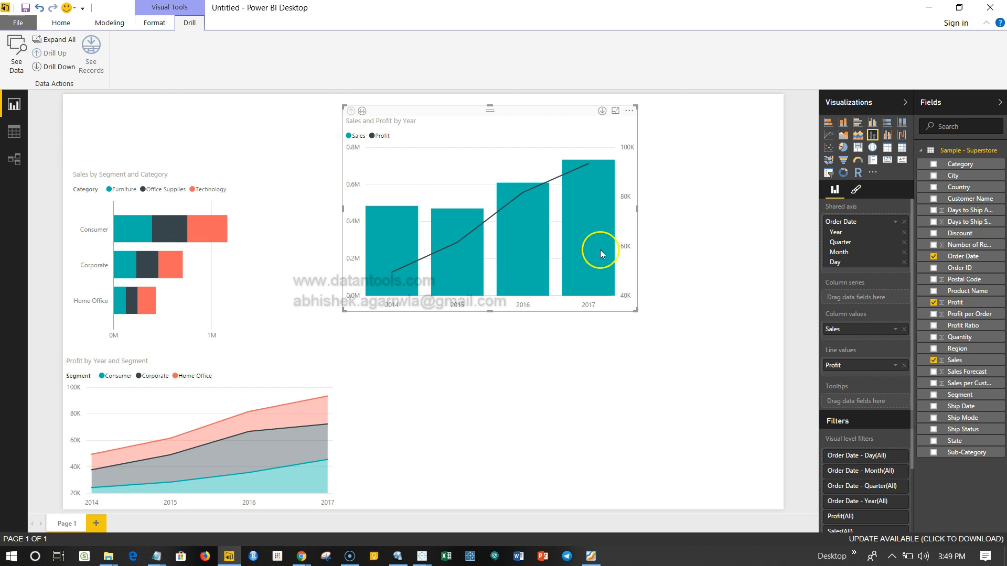
pyautogui.moveTo(582, 249)
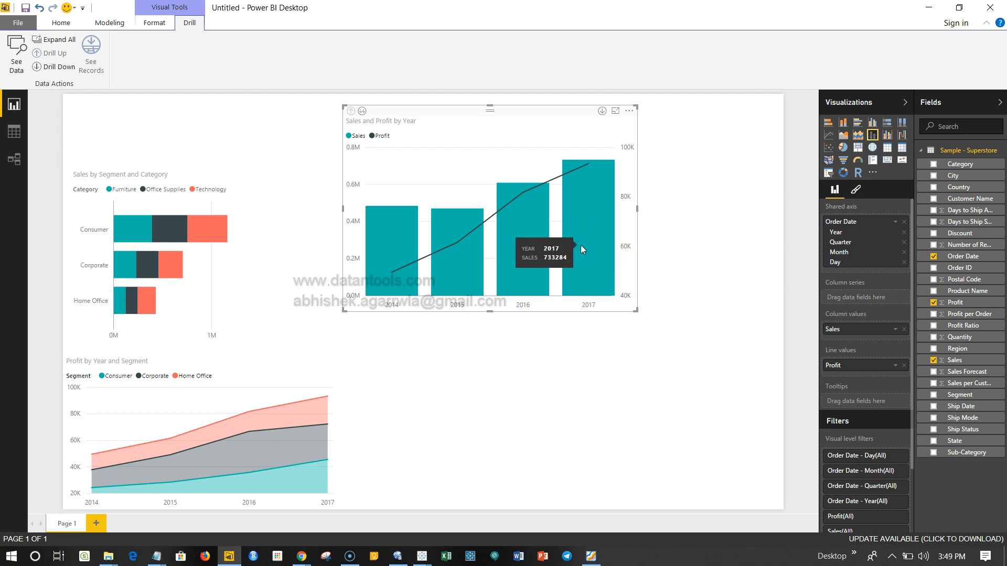
pyautogui.moveTo(871, 136)
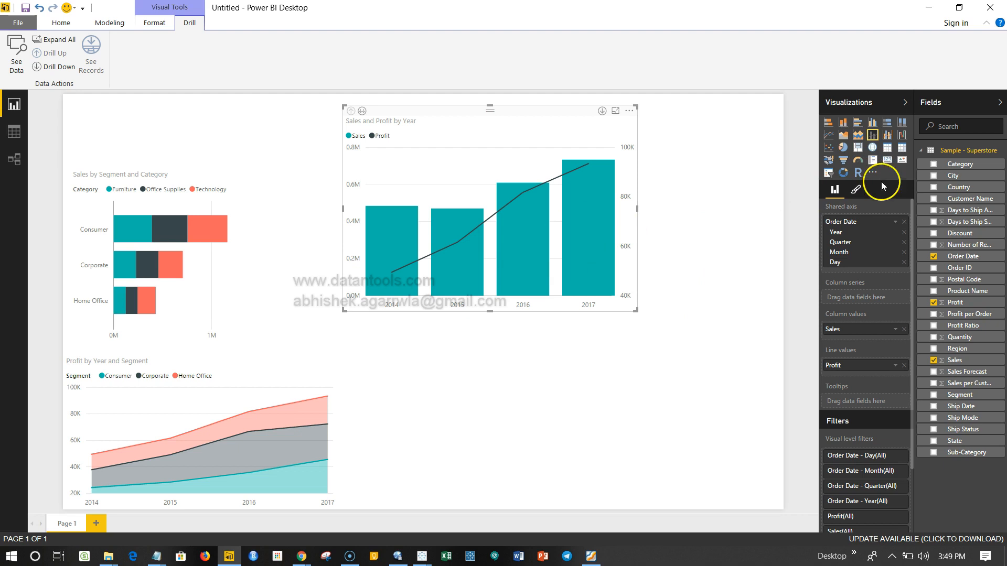
# Add Category to the 'Sales and Profit by Year' chart's fields.
pyautogui.click(934, 164)
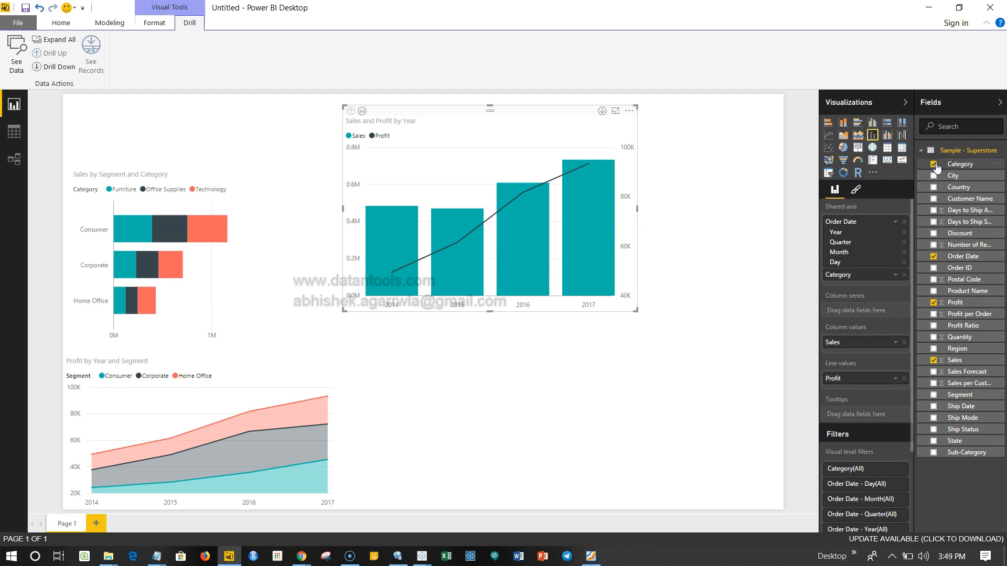
pyautogui.moveTo(851, 285)
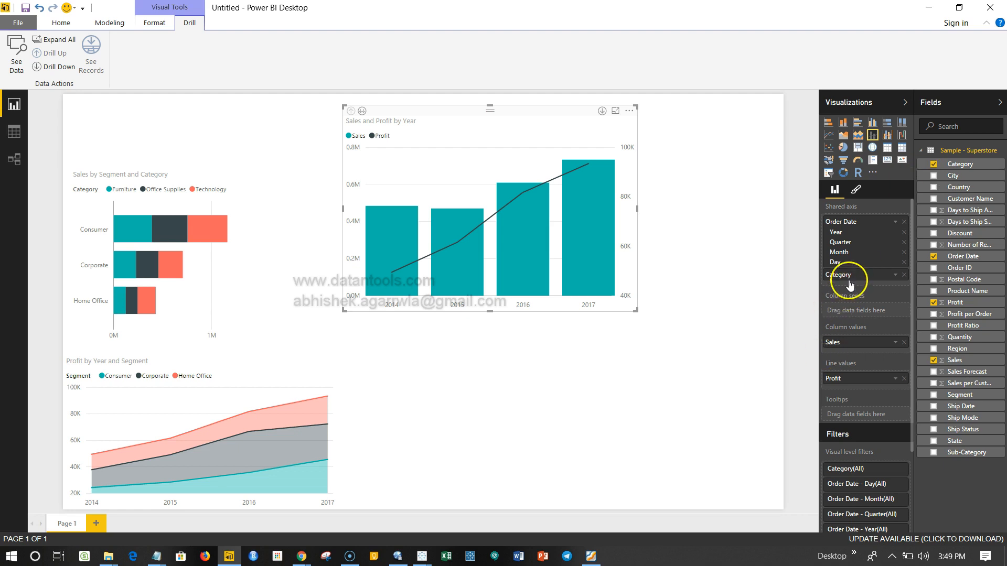
pyautogui.moveTo(872, 288)
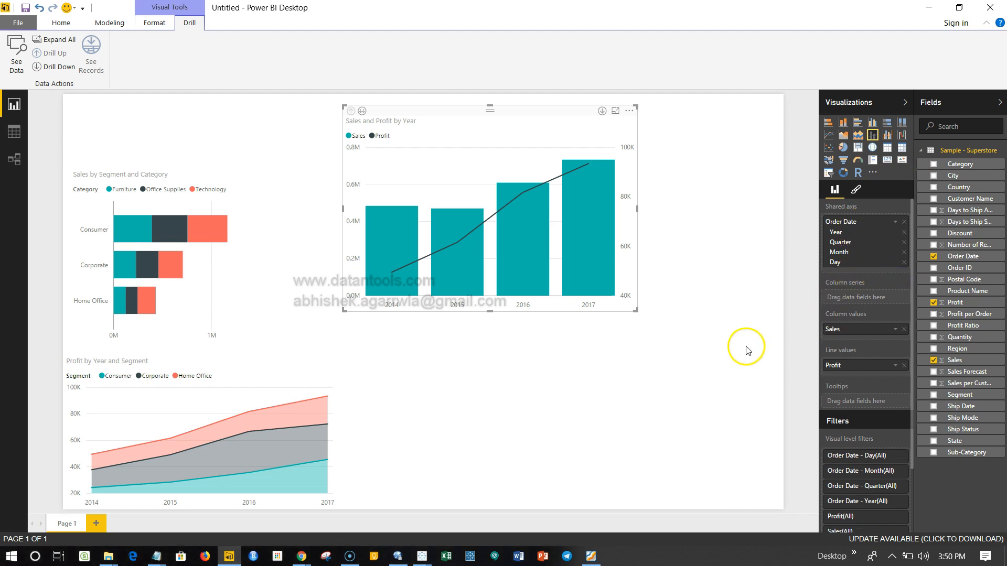
pyautogui.moveTo(844, 293)
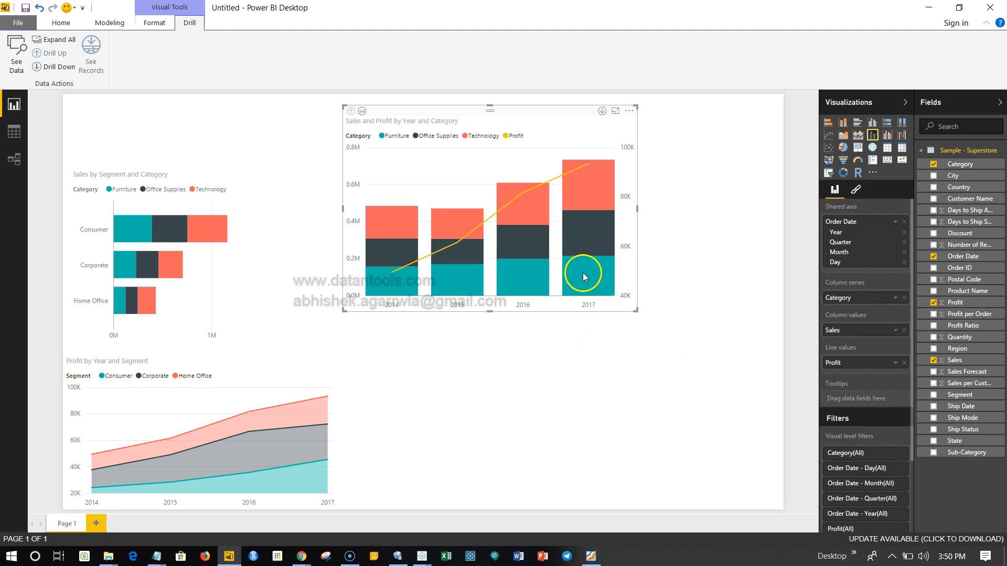
pyautogui.moveTo(589, 239)
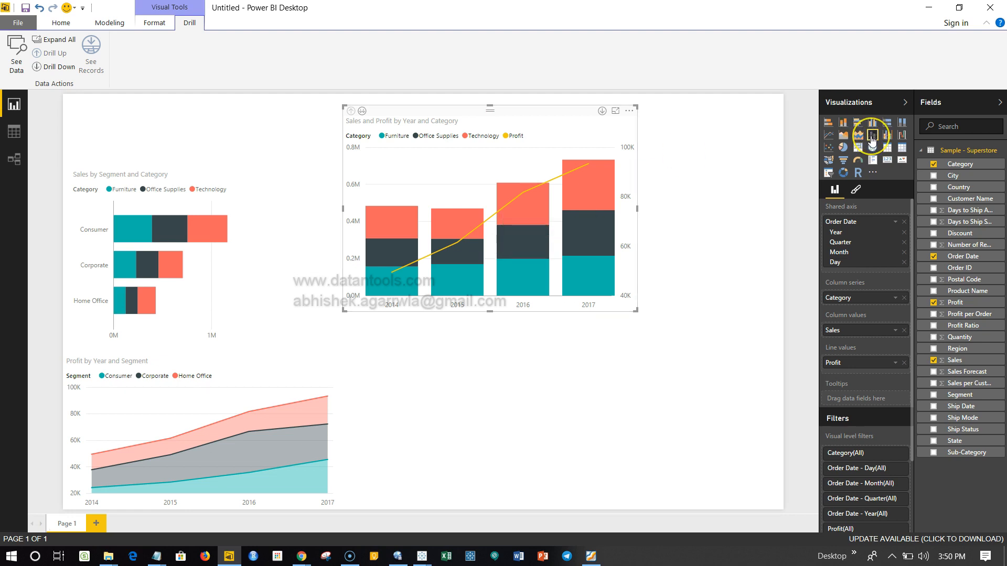
pyautogui.moveTo(872, 135)
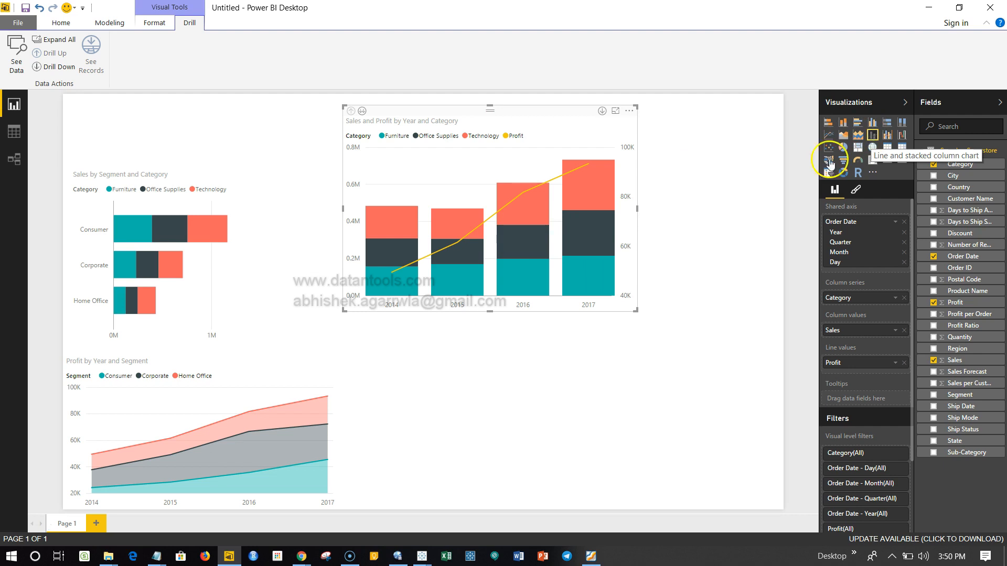
pyautogui.moveTo(713, 335)
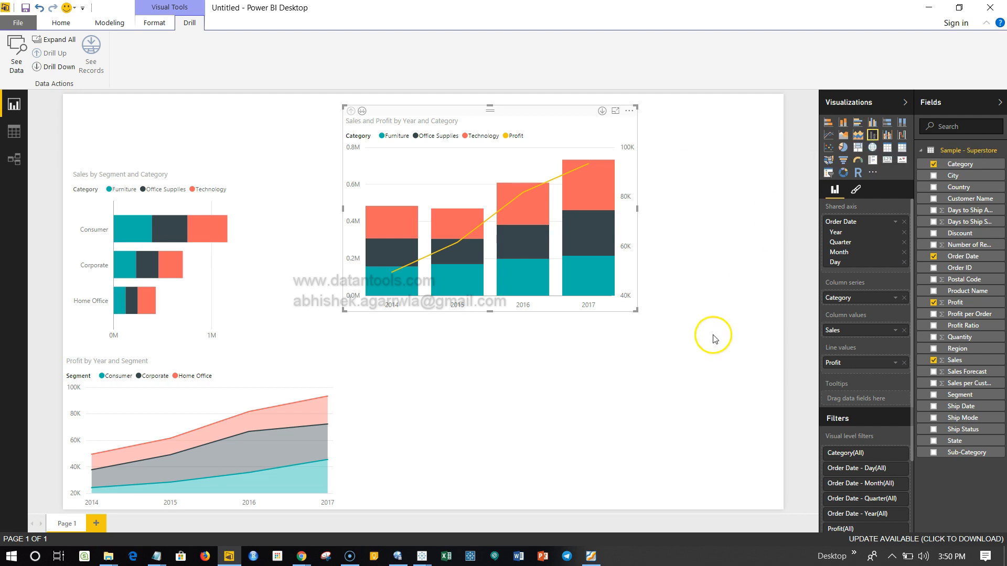